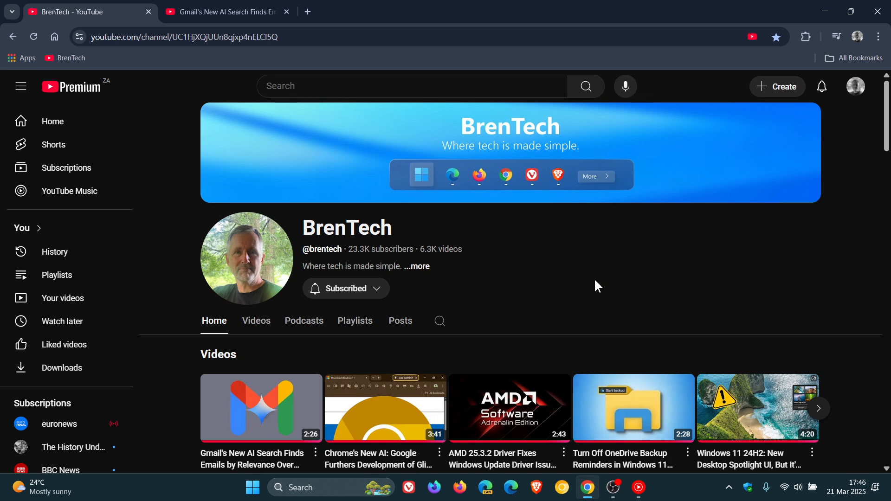
Switch to the Gmail AI search video's tab to view its quality options.
left_click(778, 394)
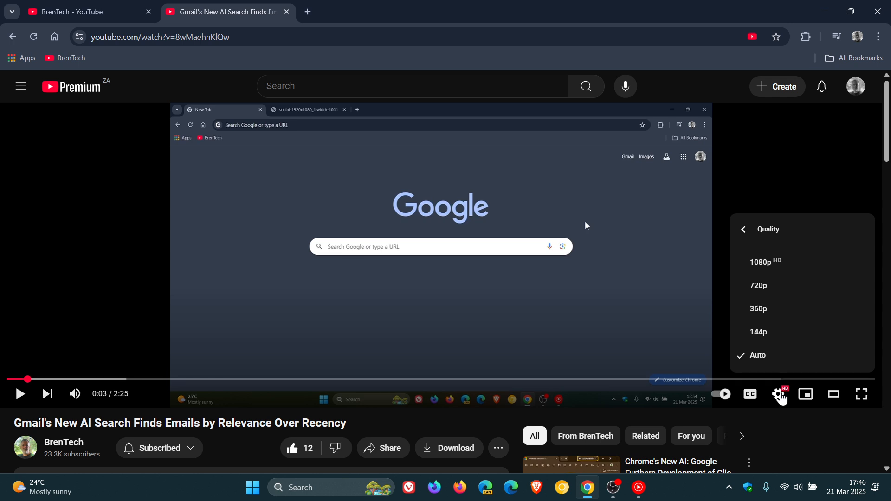
Return to the BrenTech channel tab and scroll to Popular videos and How To Guides.
left_click(777, 394)
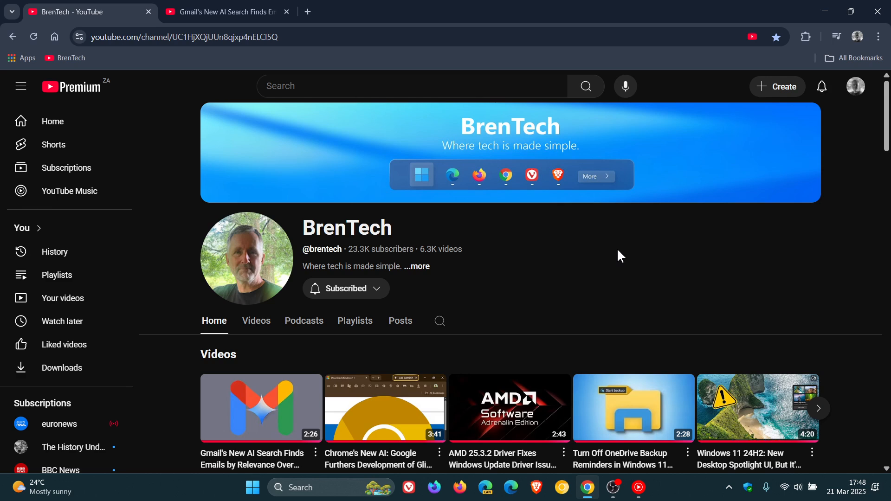
scroll("down", 3)
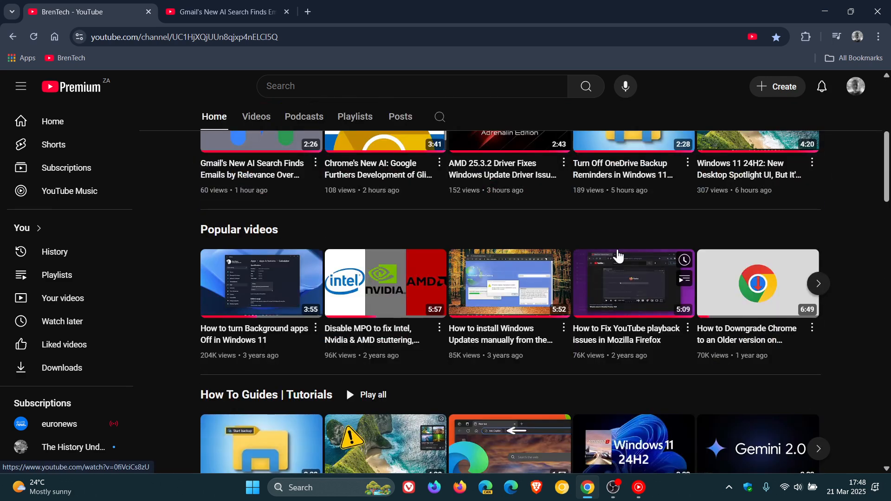